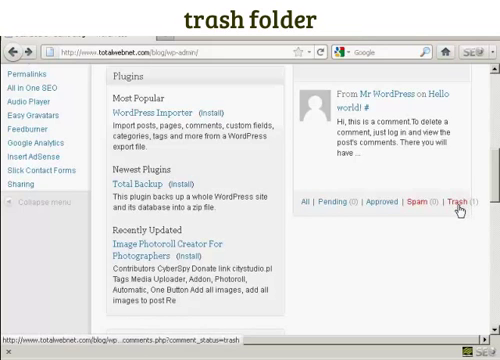
Step: Show the Comments Trash view from the Dashboard's Recent Comments panel
click(466, 200)
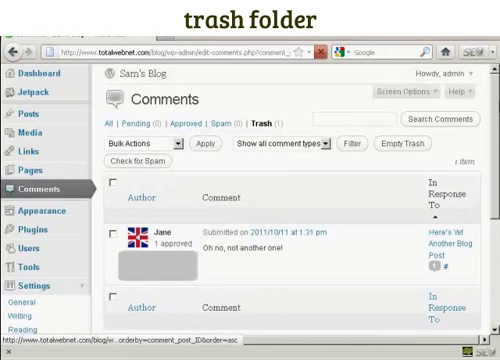
Step: Permanently delete the single trashed comment, leaving the trash empty
scroll(down, 3)
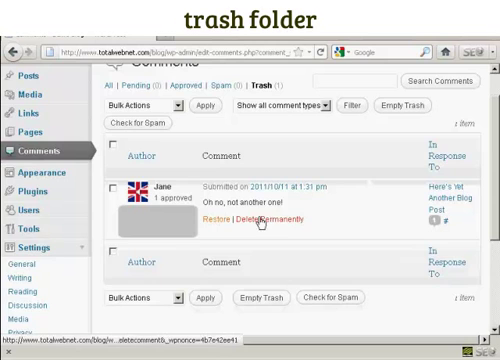
mouse_move(290, 220)
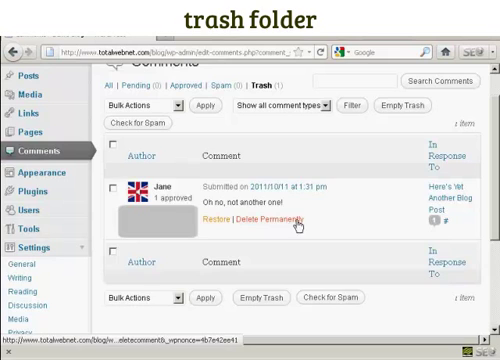
click(276, 218)
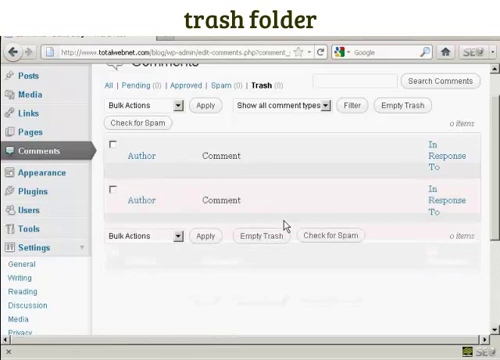